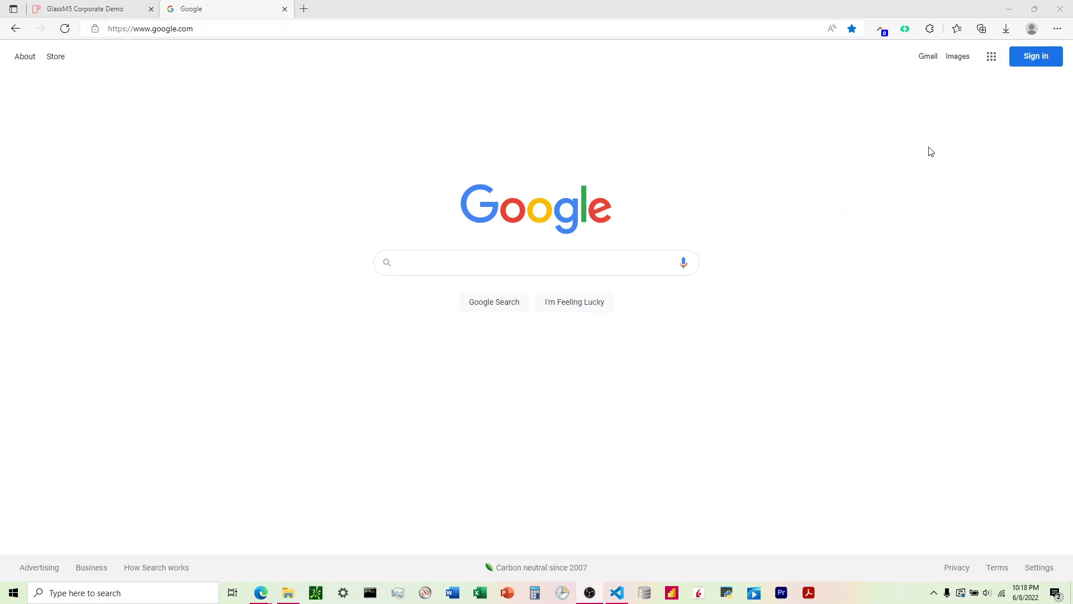
mouse_move(675, 199)
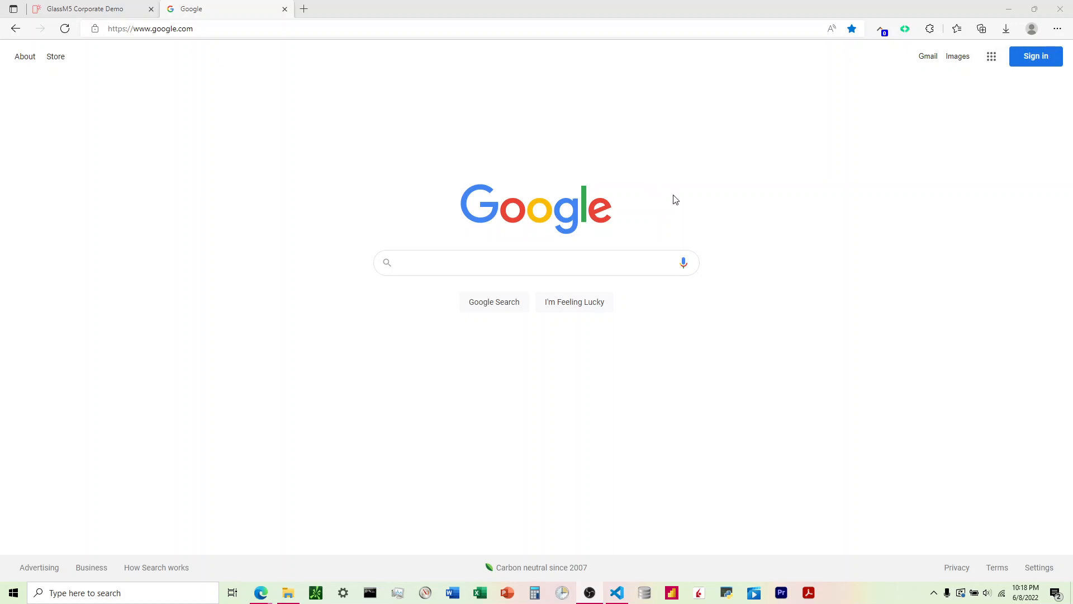
mouse_move(533, 226)
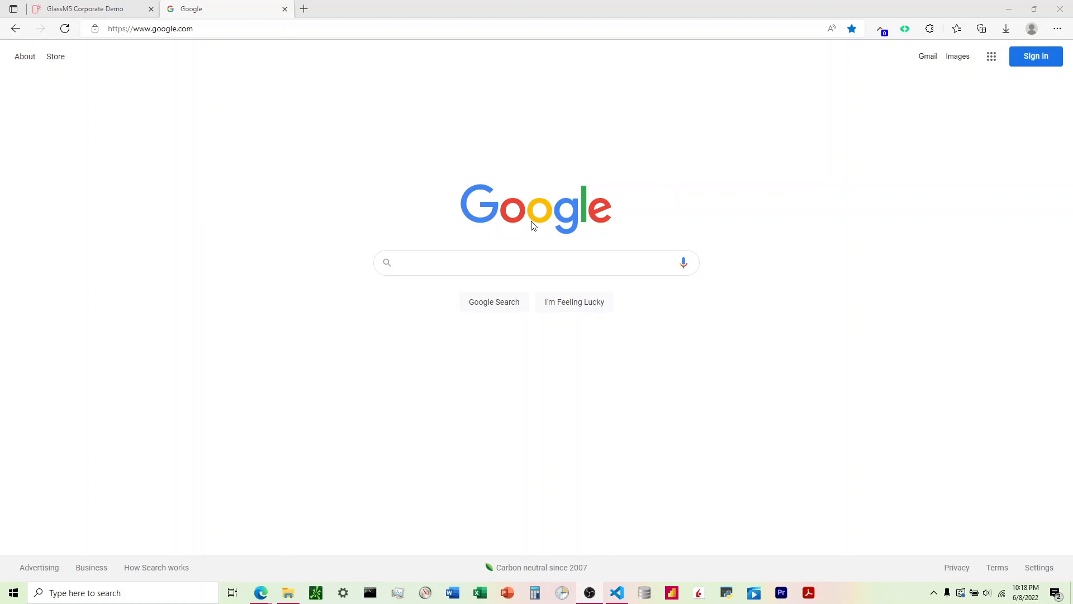
Snip the Google logo from the Edge homepage to the clipboard with Win+Shift+S.
key(Win+Shift+S)
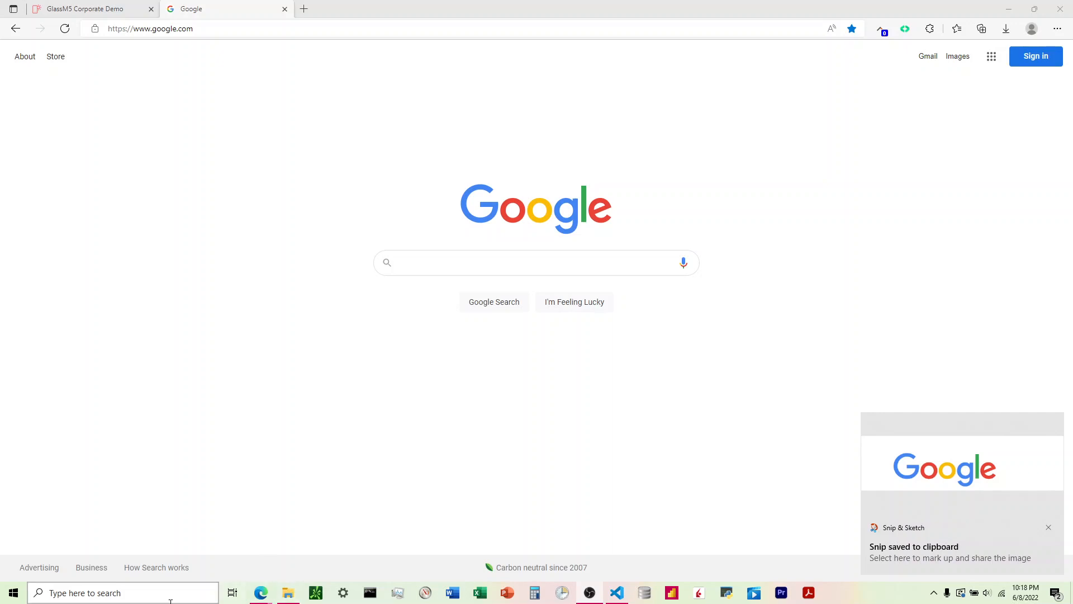
Launch Paint from Windows Search and bring up its Open picture dialog.
text(paint)
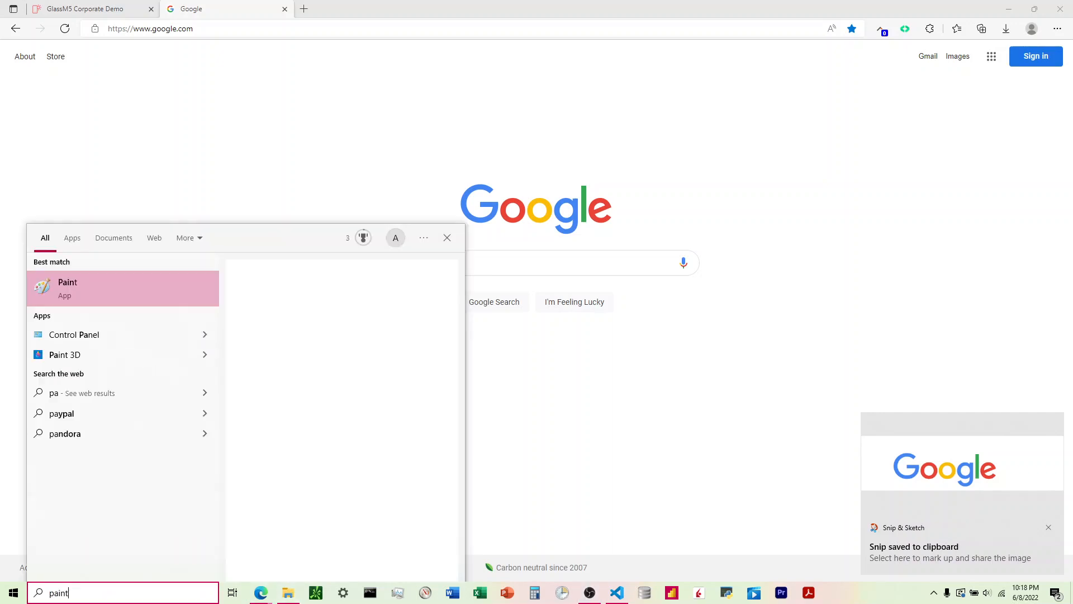
click(67, 287)
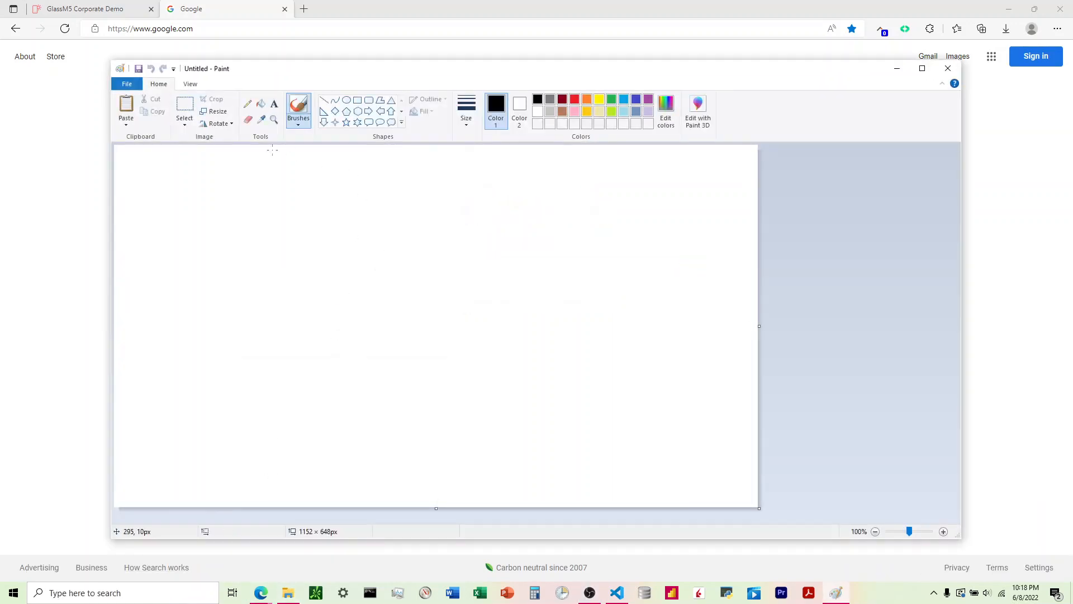
click(127, 84)
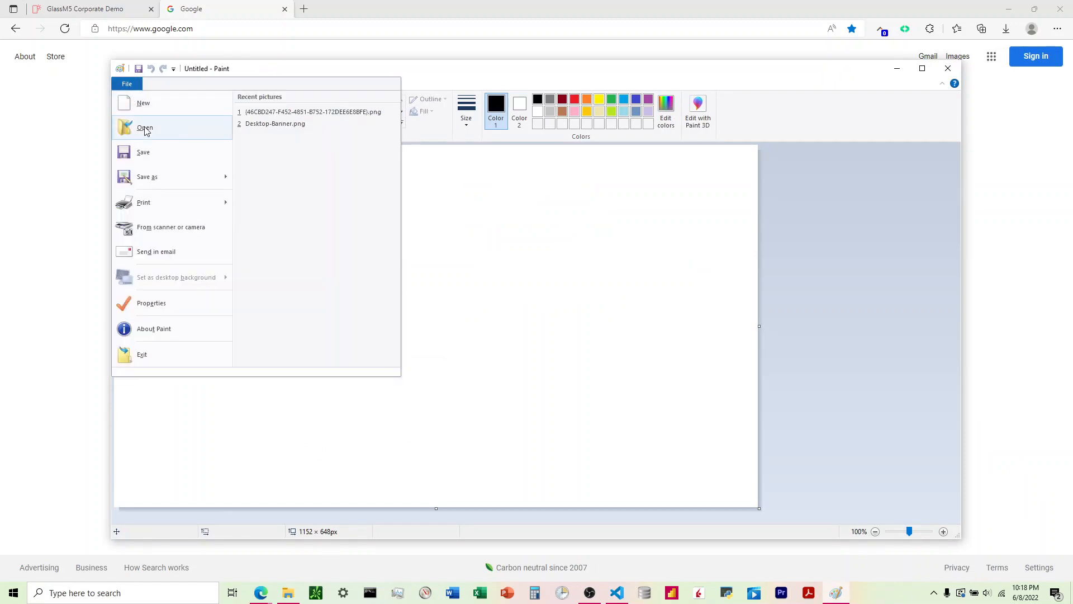
click(144, 127)
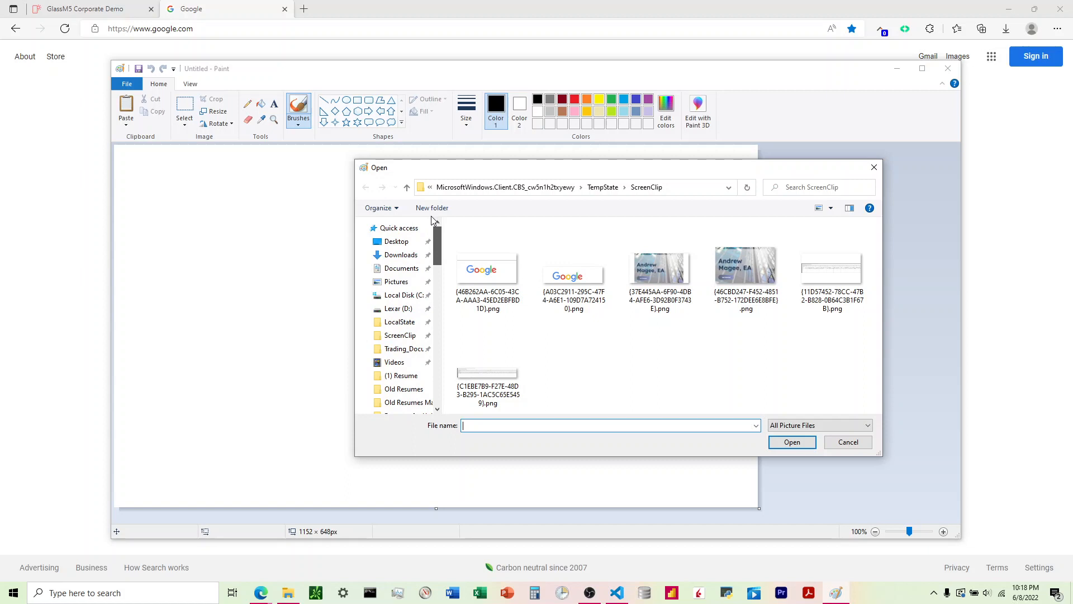
Browse the ScreenClip folder and select the second Google logo snip.
click(401, 335)
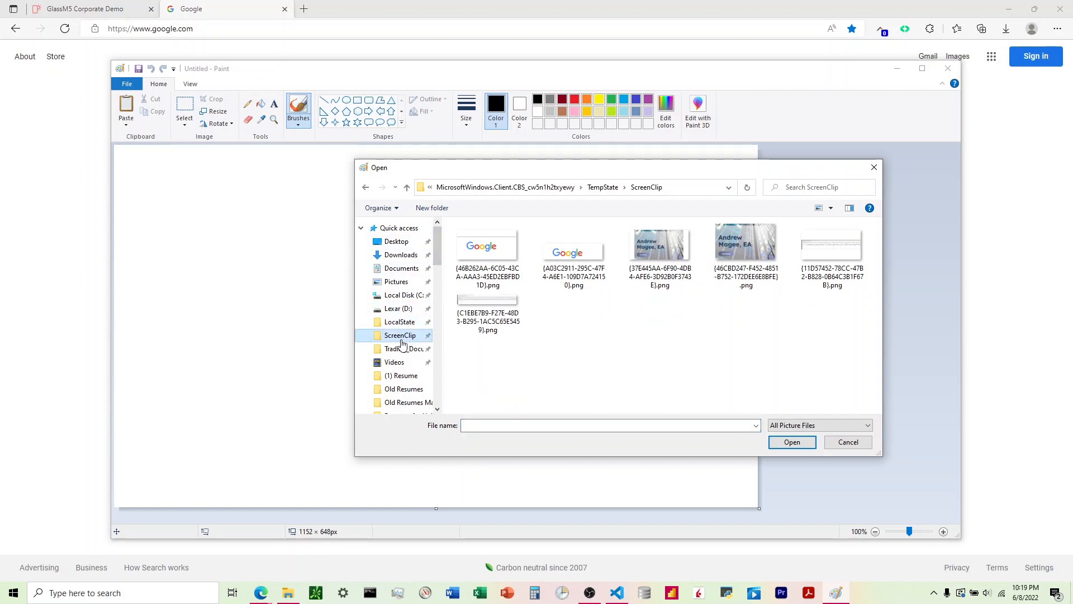
click(573, 246)
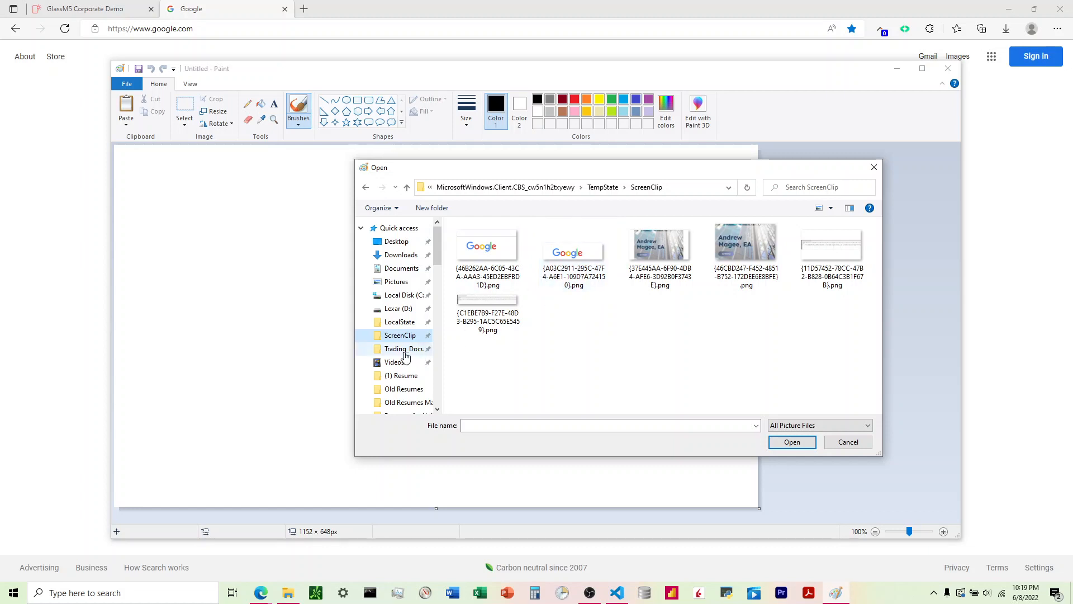
click(400, 335)
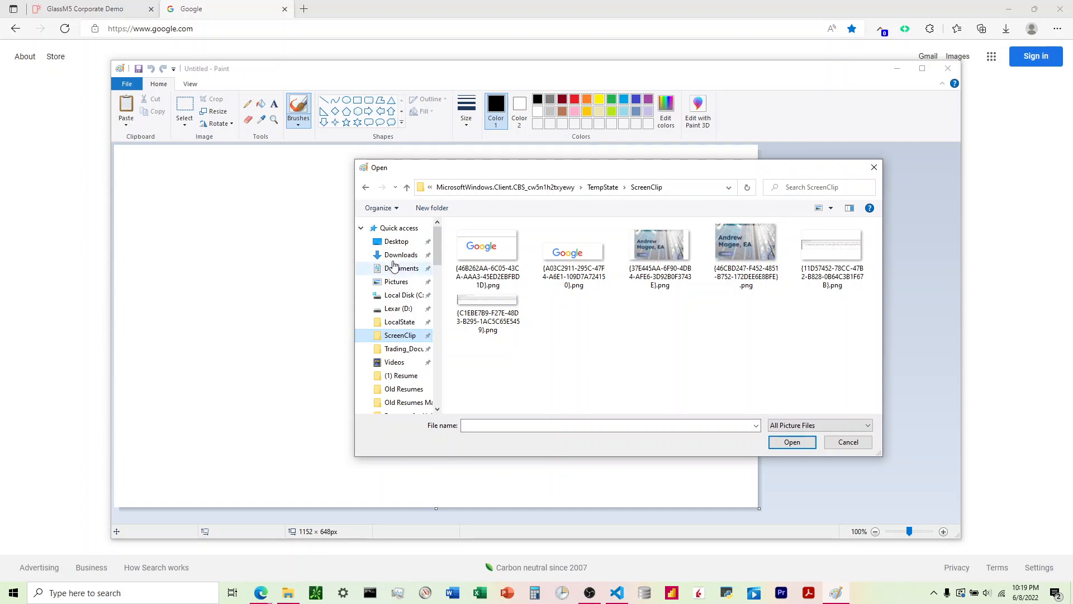
click(400, 335)
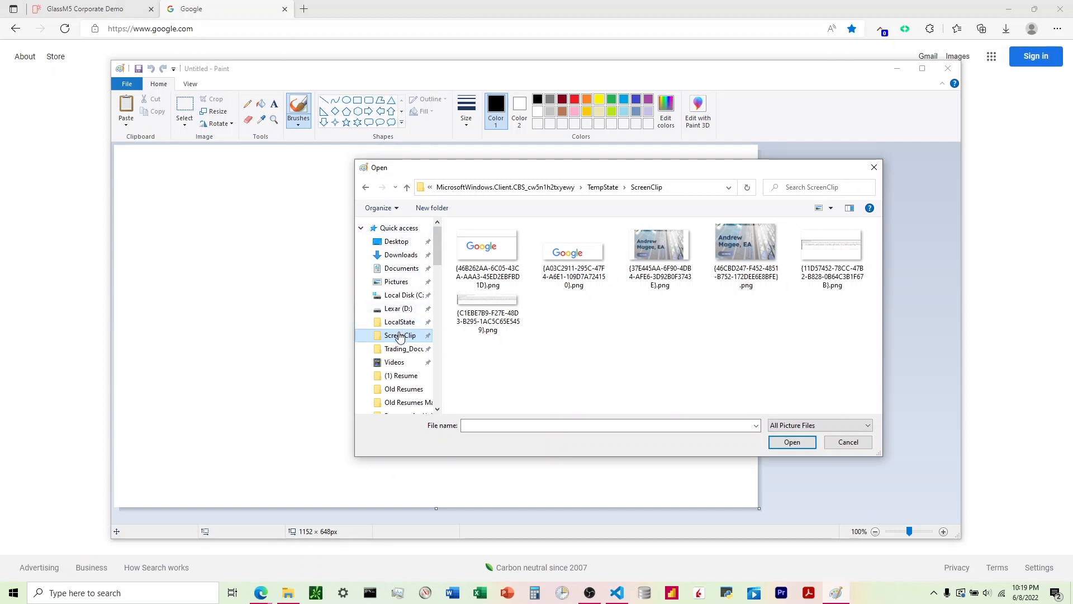
mouse_move(403, 342)
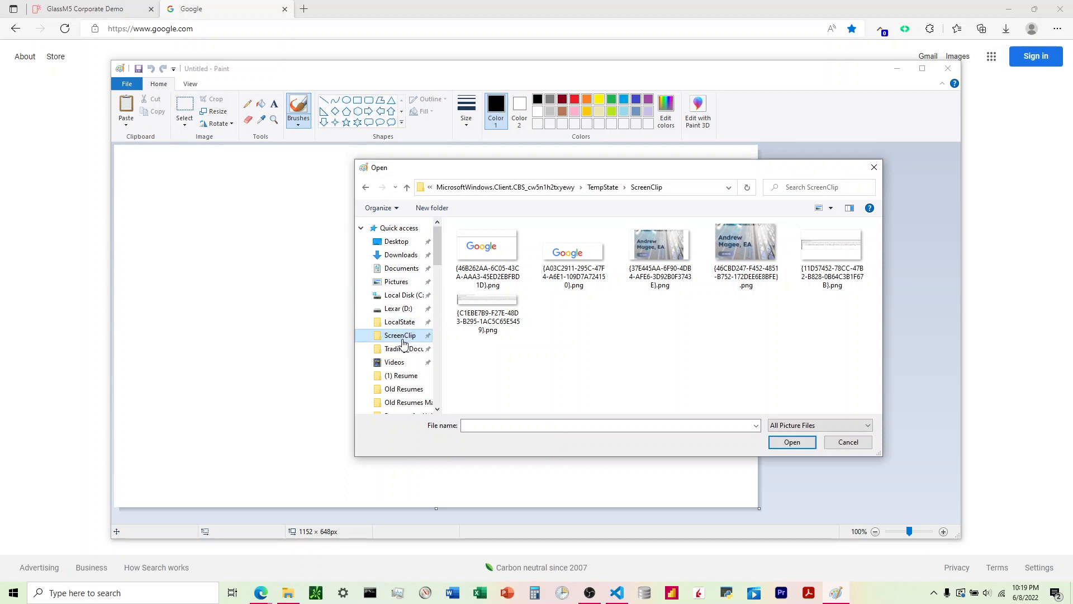
click(487, 246)
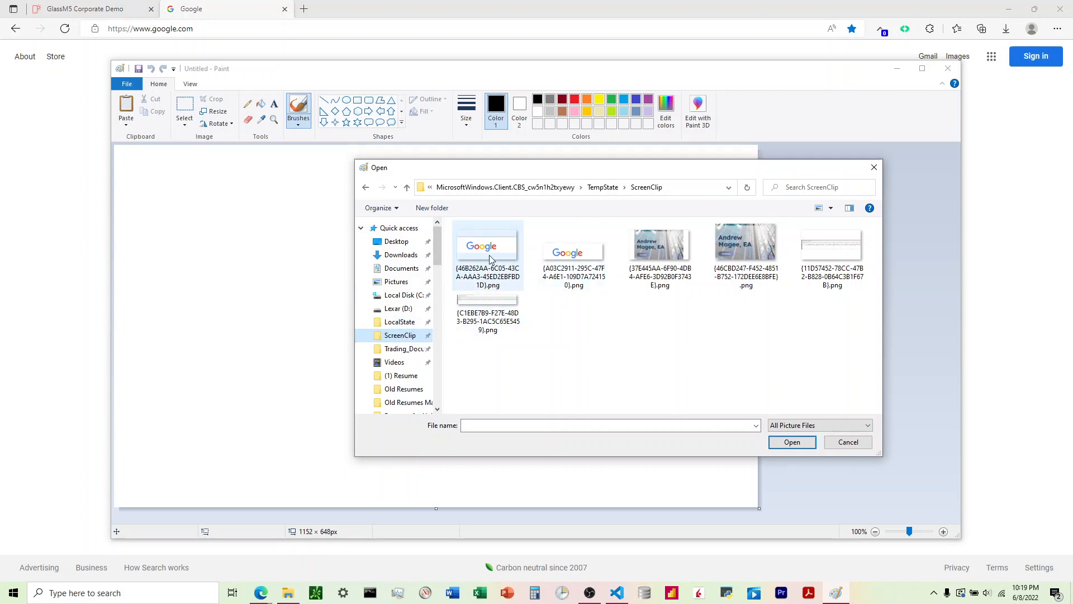
click(573, 250)
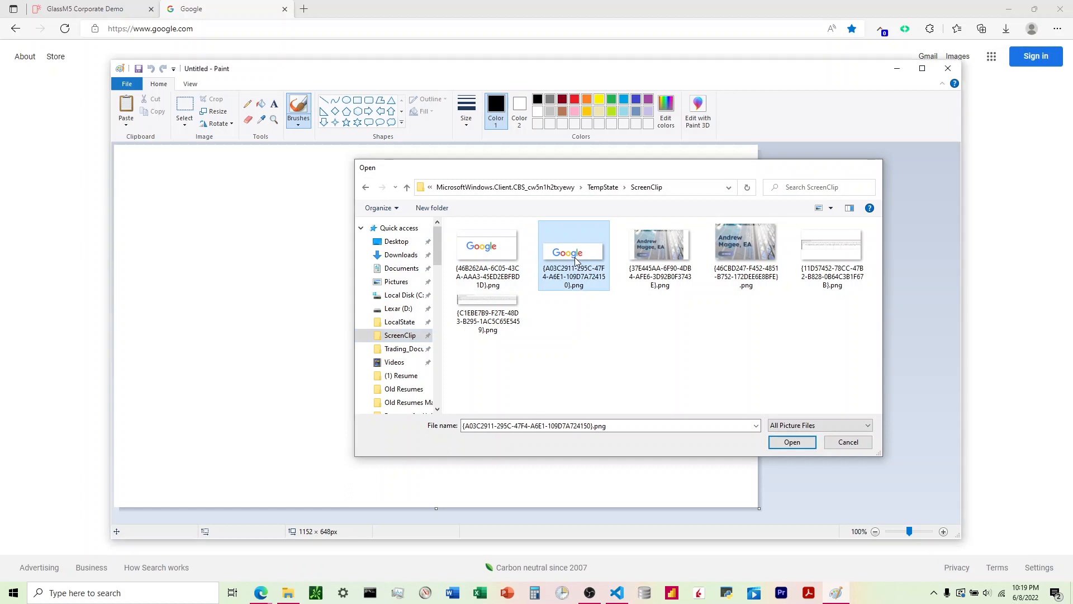
Open the snip, eyedrop the yellow o, and view its RGB 251, 188, 5 in Edit colors.
click(791, 441)
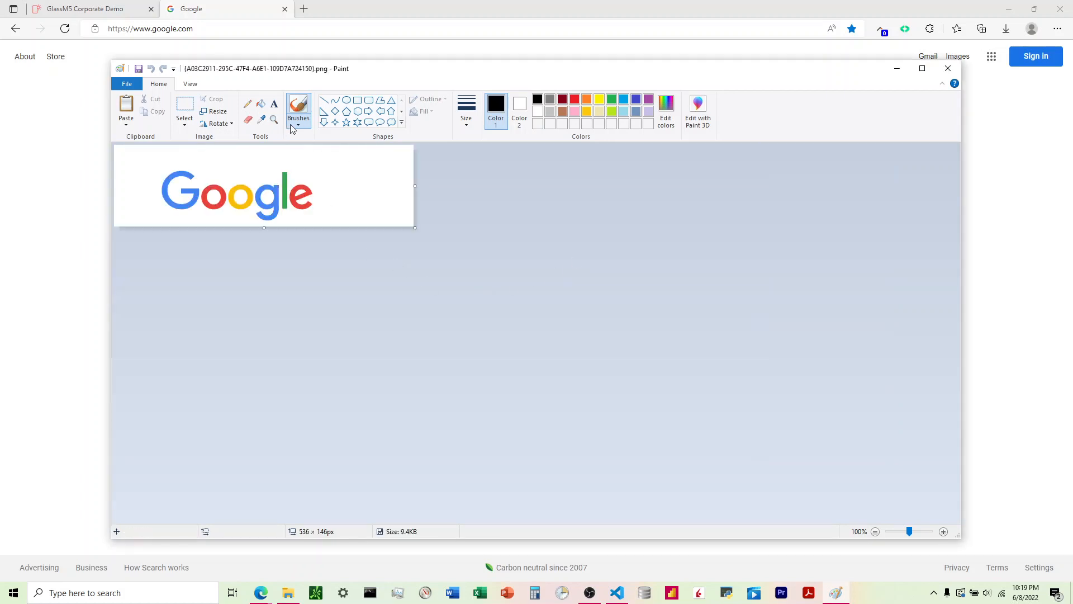
mouse_move(483, 130)
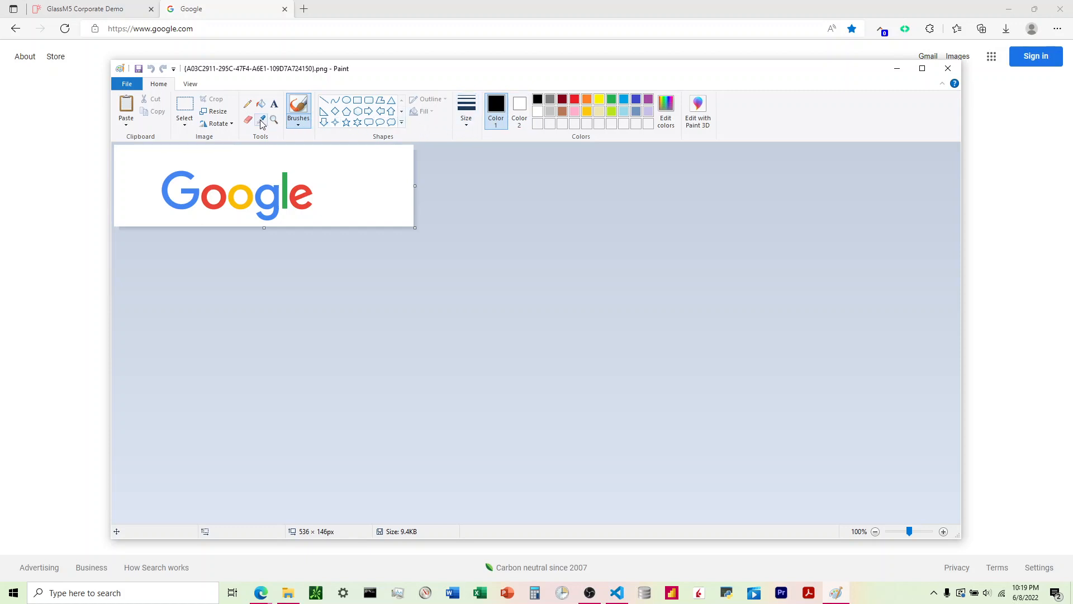
click(248, 118)
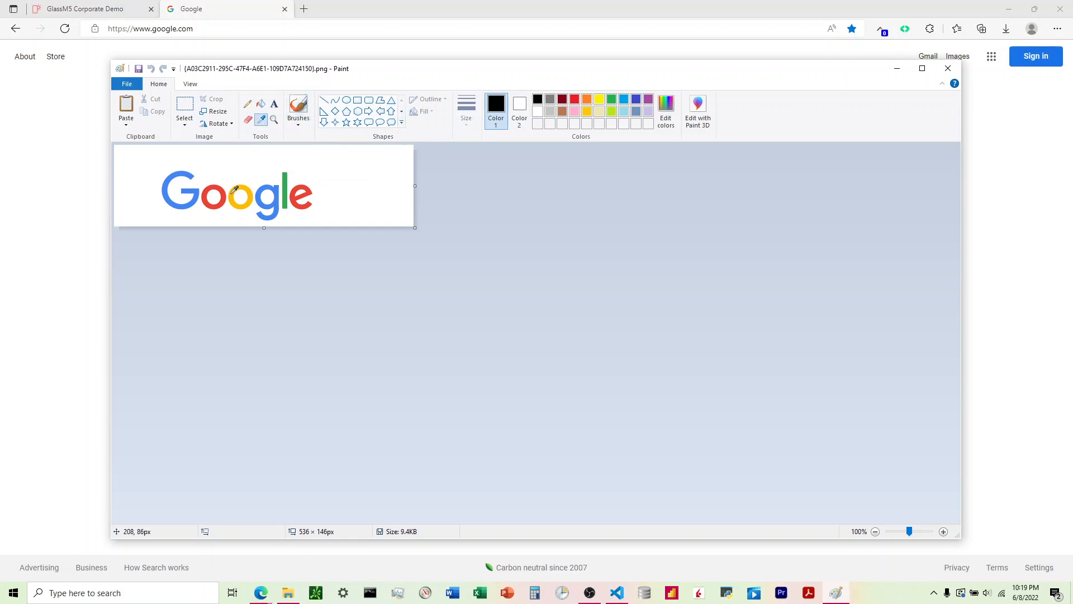
mouse_move(236, 194)
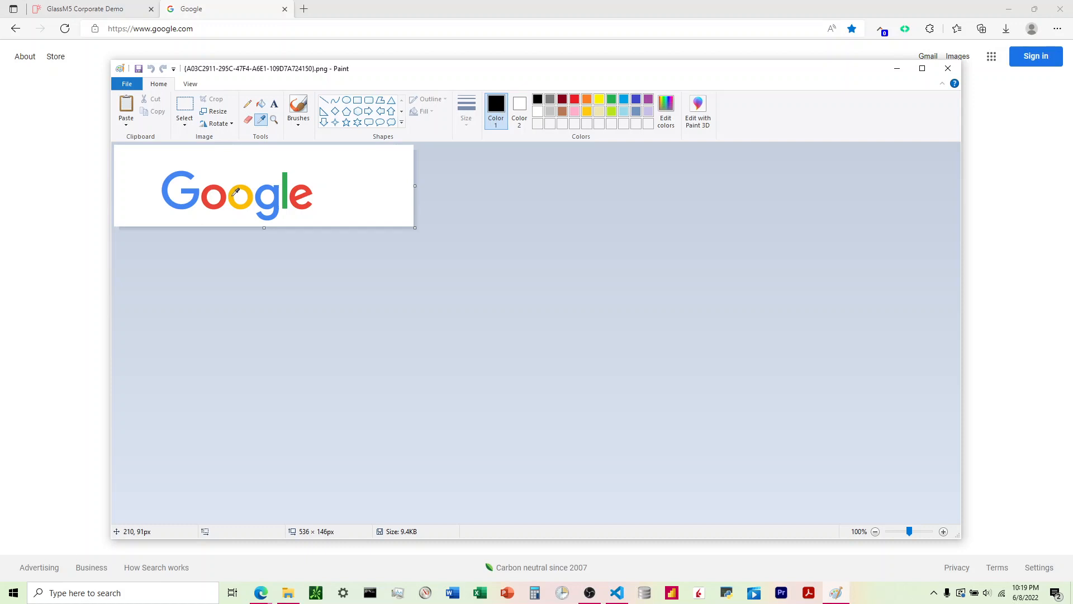
click(298, 109)
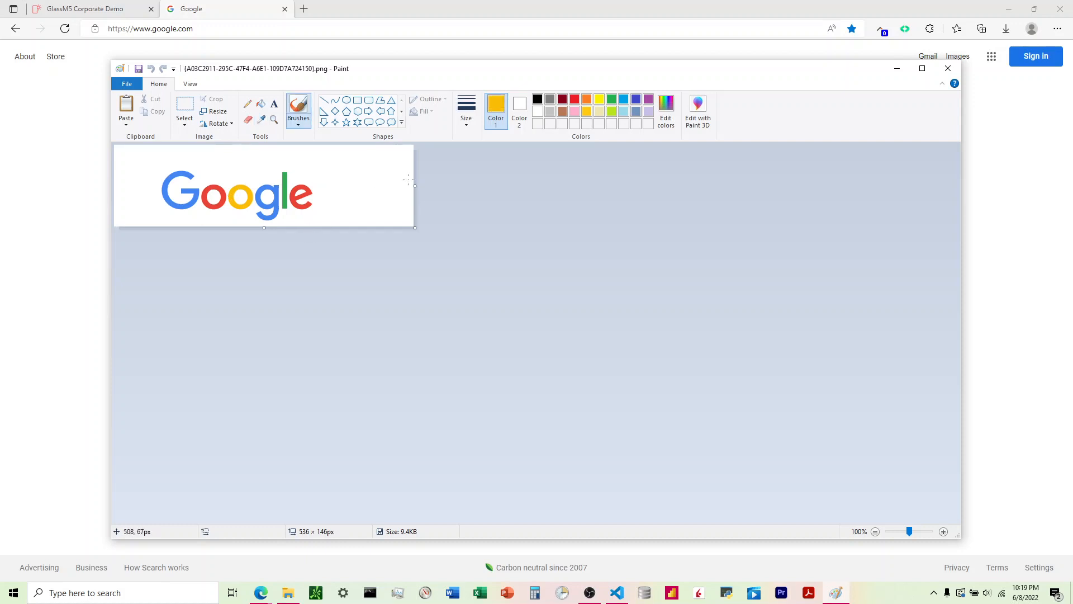
click(665, 112)
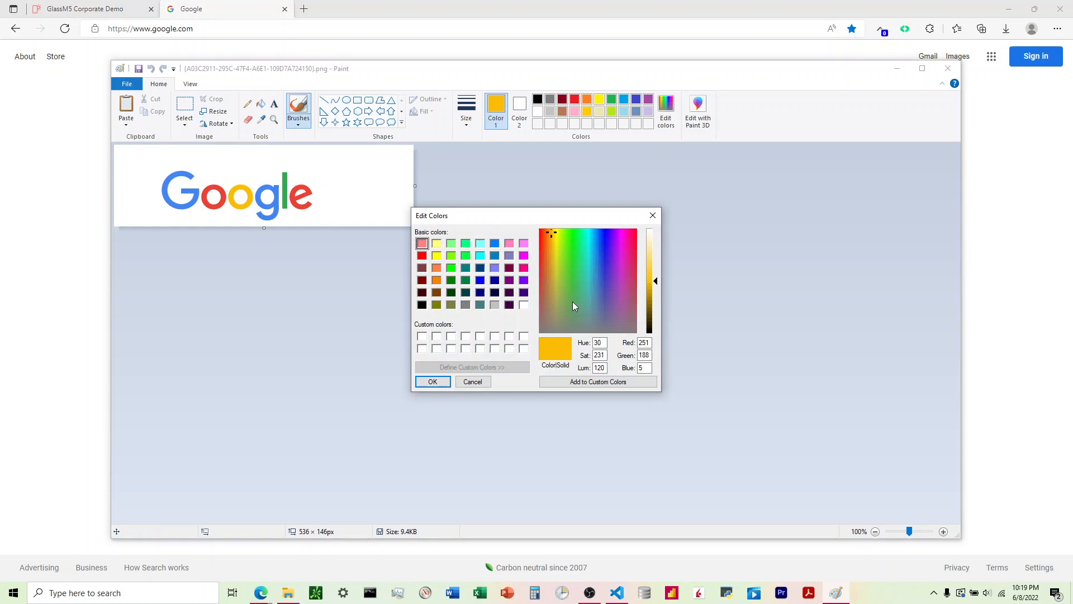
mouse_move(712, 347)
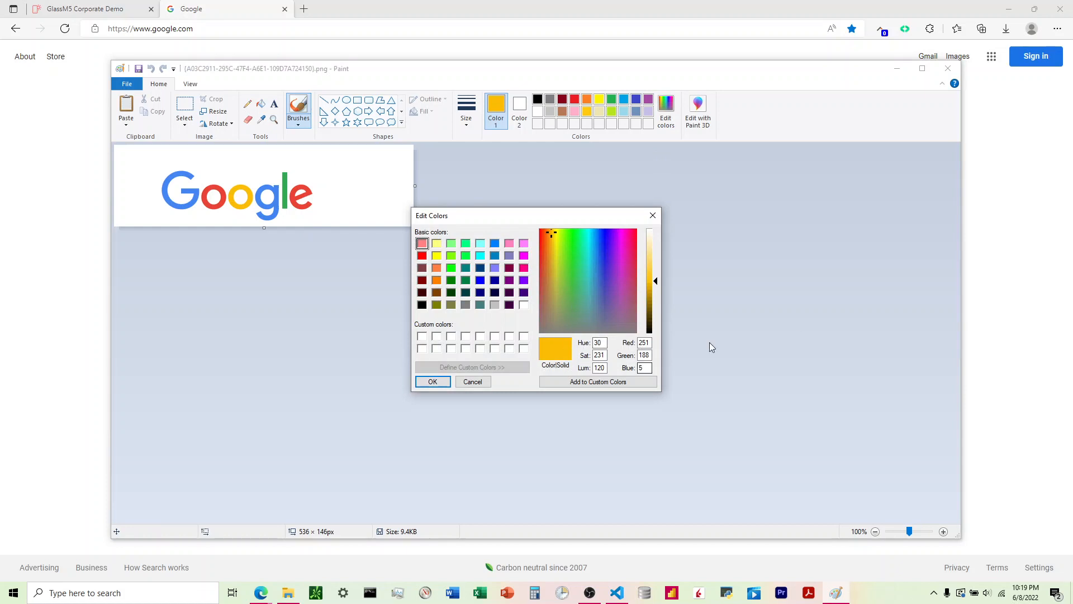